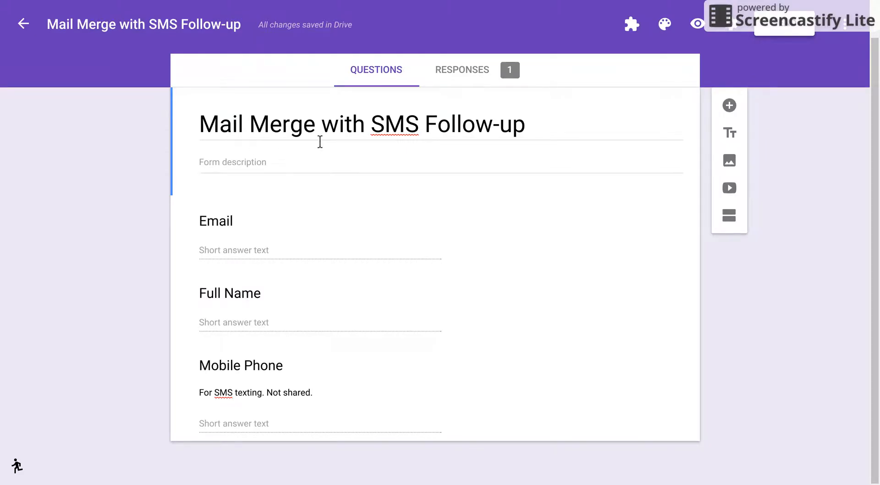
mouse_move(415, 133)
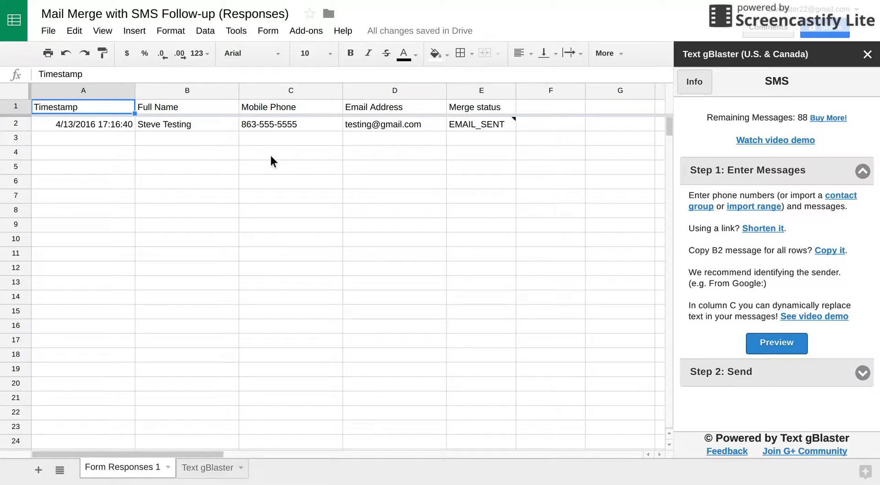
mouse_move(311, 52)
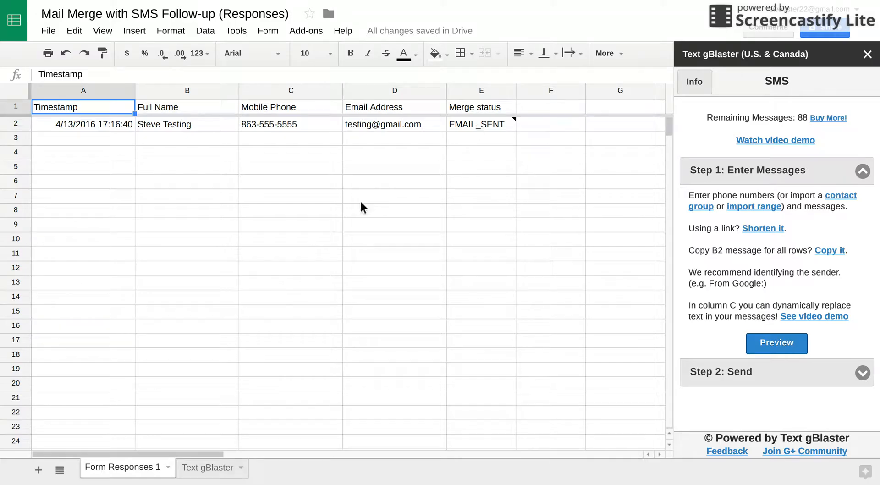
mouse_move(330, 229)
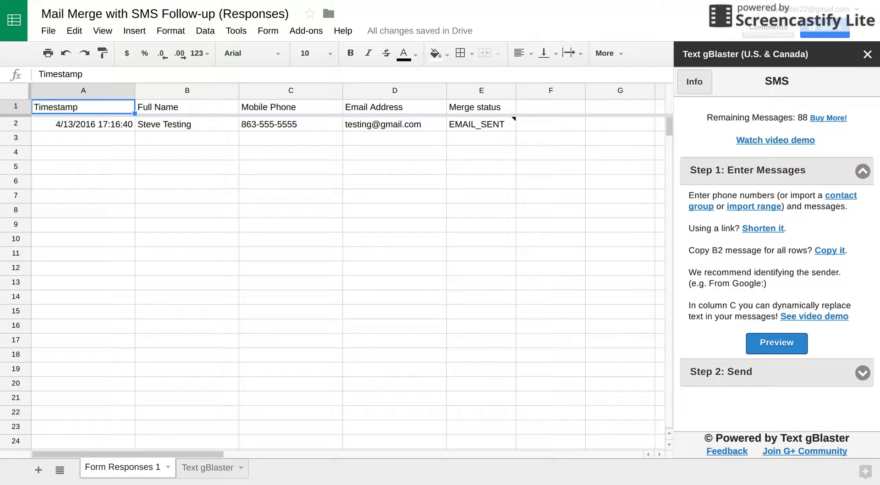
mouse_move(312, 271)
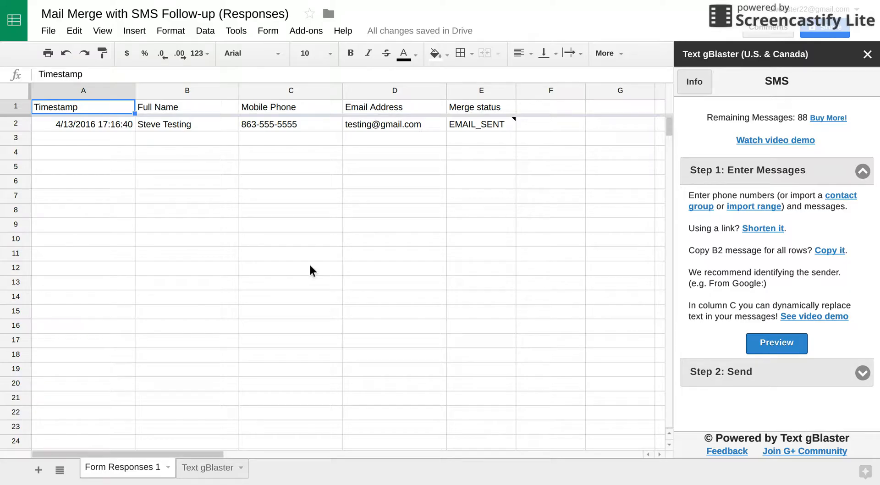
mouse_move(282, 338)
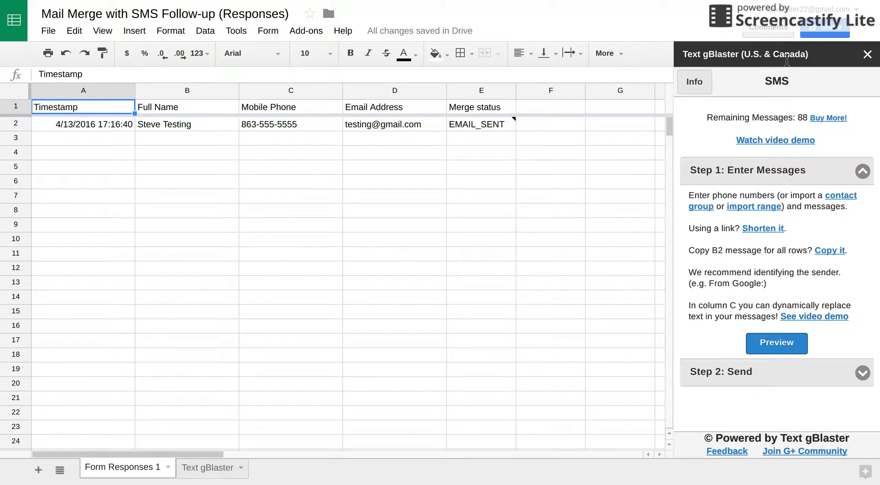
mouse_move(408, 264)
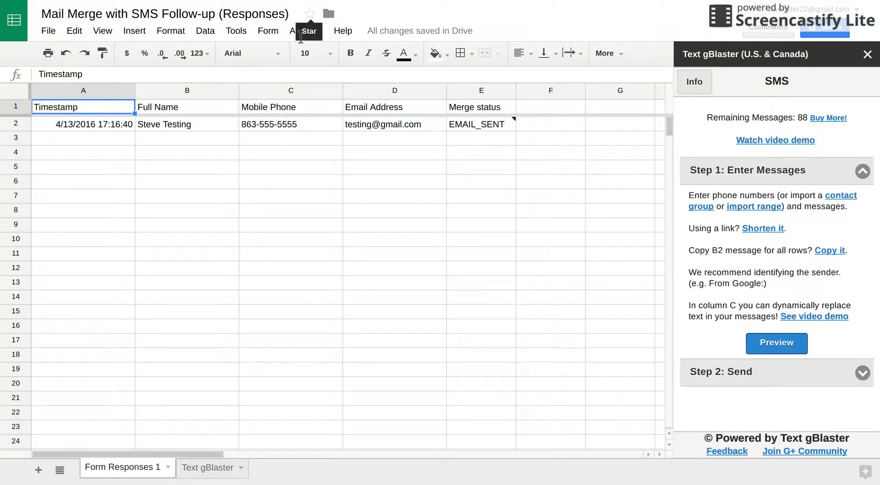
mouse_move(335, 293)
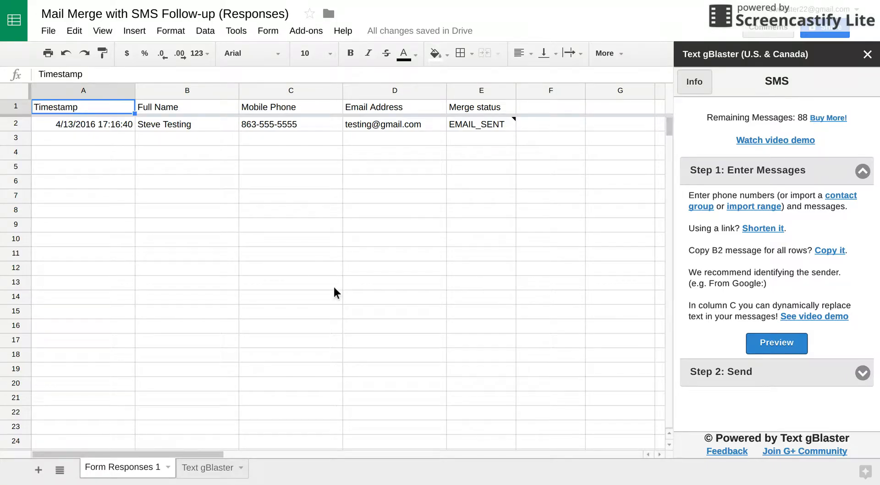
mouse_move(350, 289)
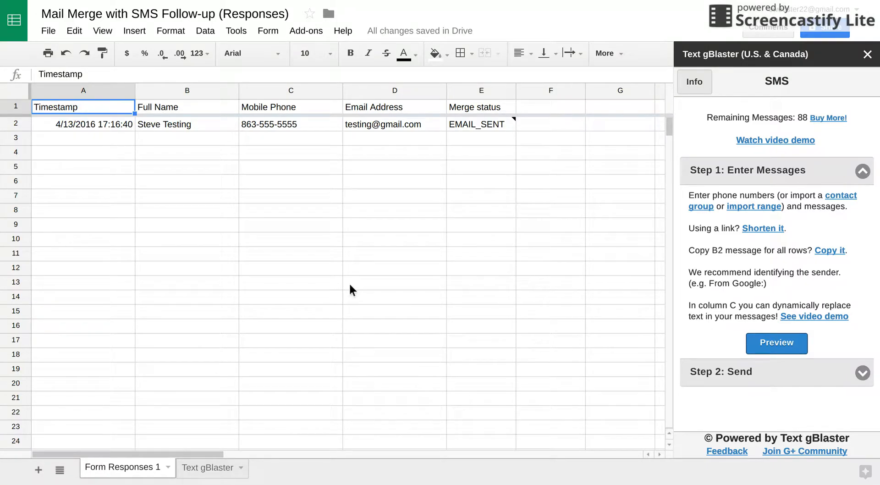
Show the Text gBlaster sheet with its empty Phone Number and Message columns.
left_click(207, 468)
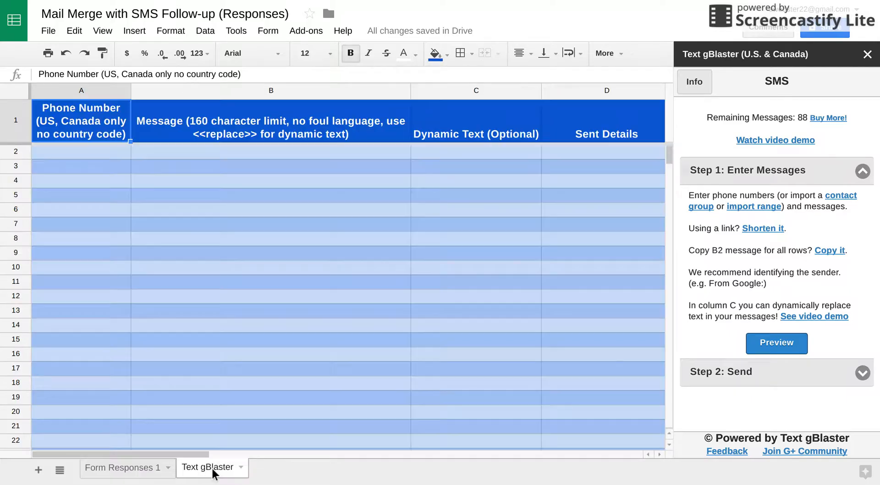
mouse_move(275, 373)
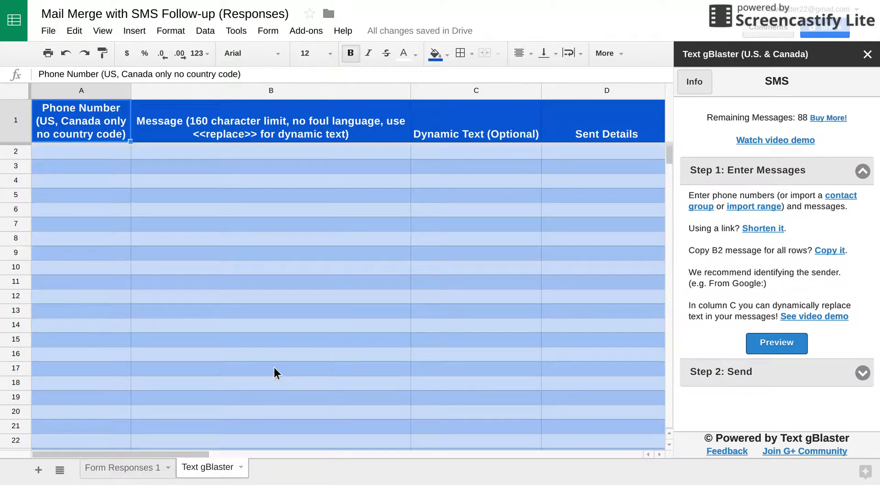
mouse_move(196, 159)
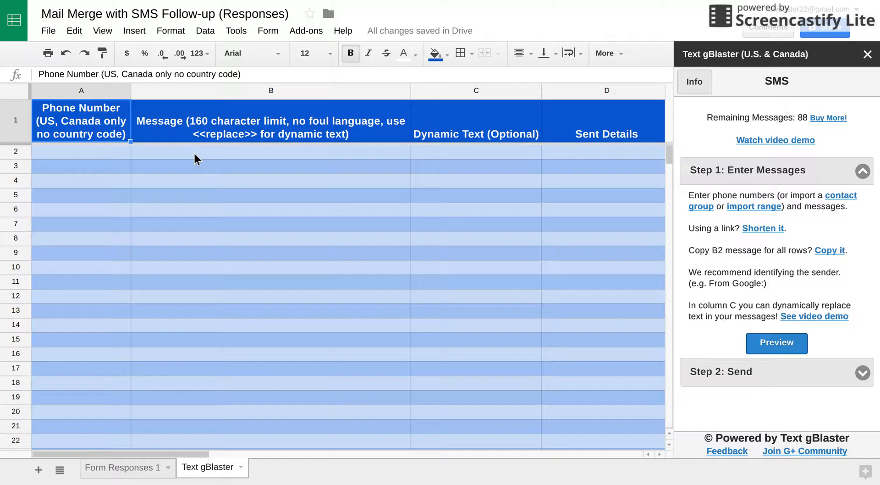
Type 'Hey <<replace>>, please find and read our email from our company and reply to it. Thanks!'.
type("Hey")
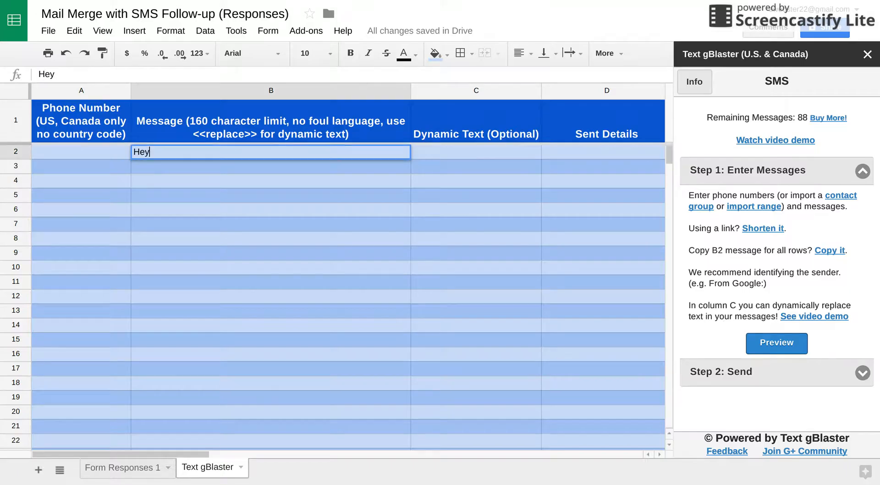
type("<<repla")
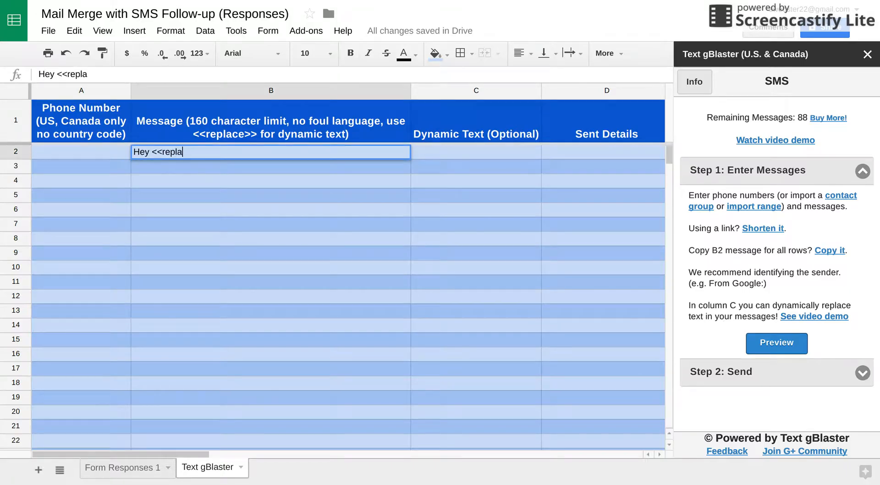
type("ce")
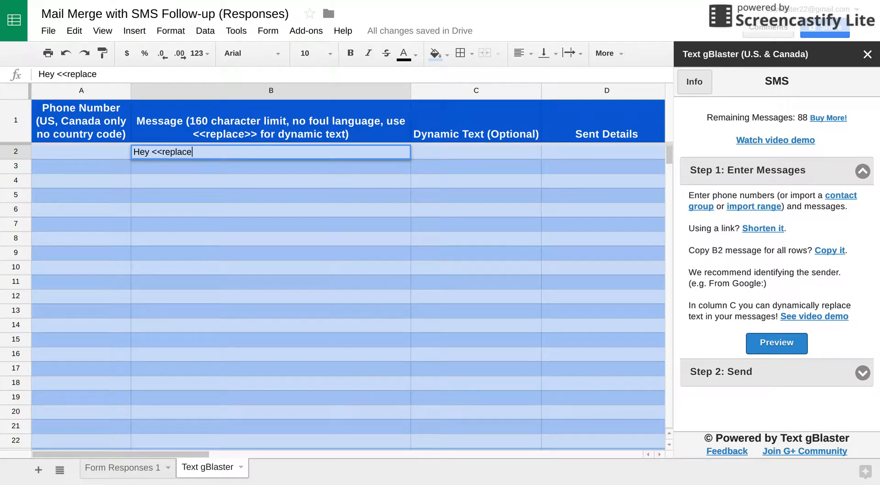
type(">>,")
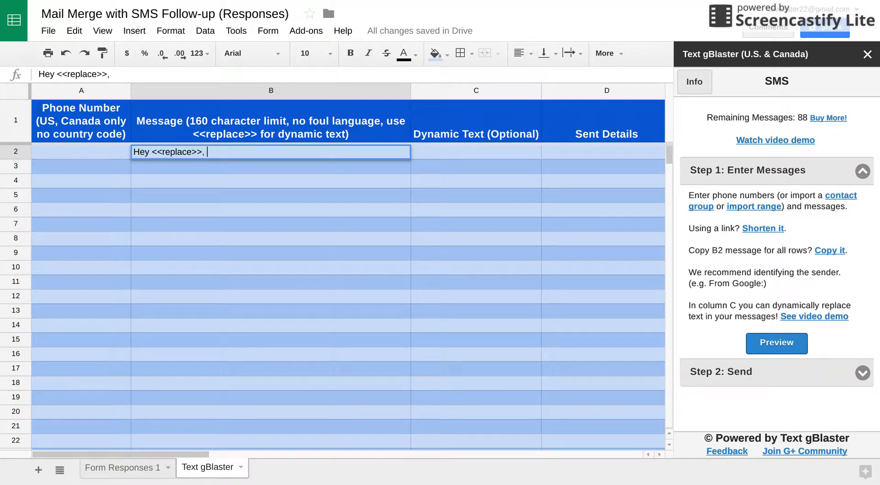
type("please")
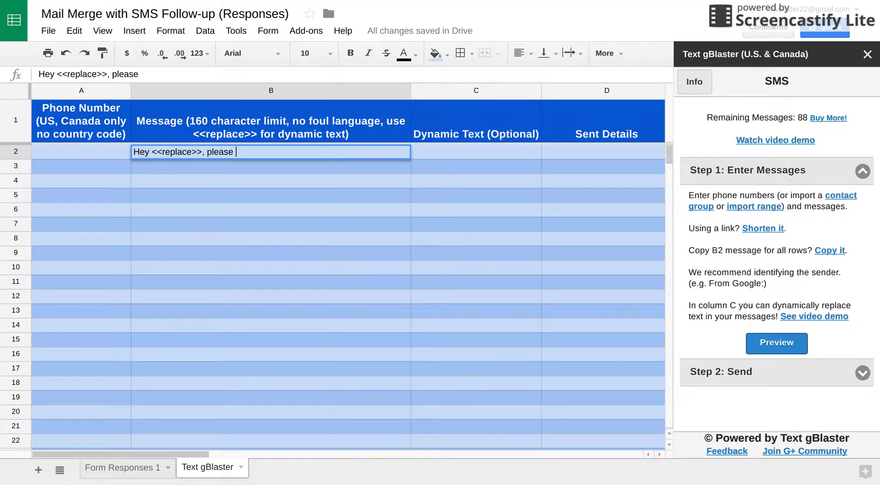
type("find and")
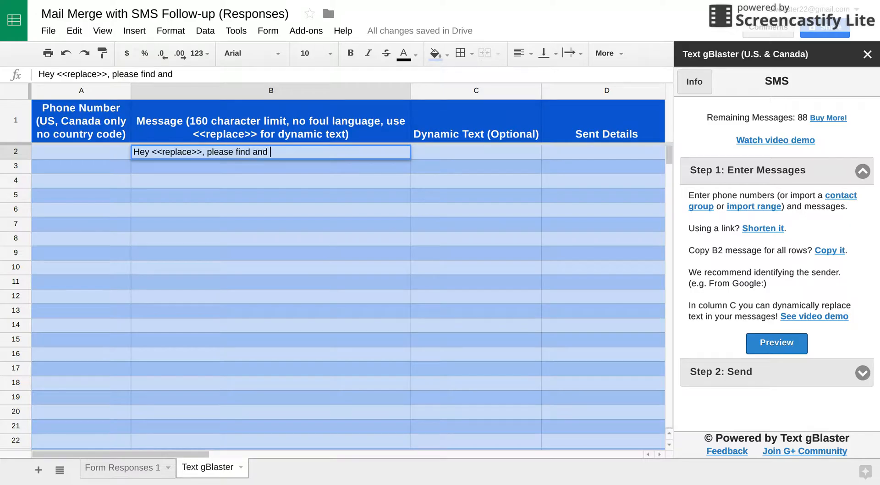
type("read ou")
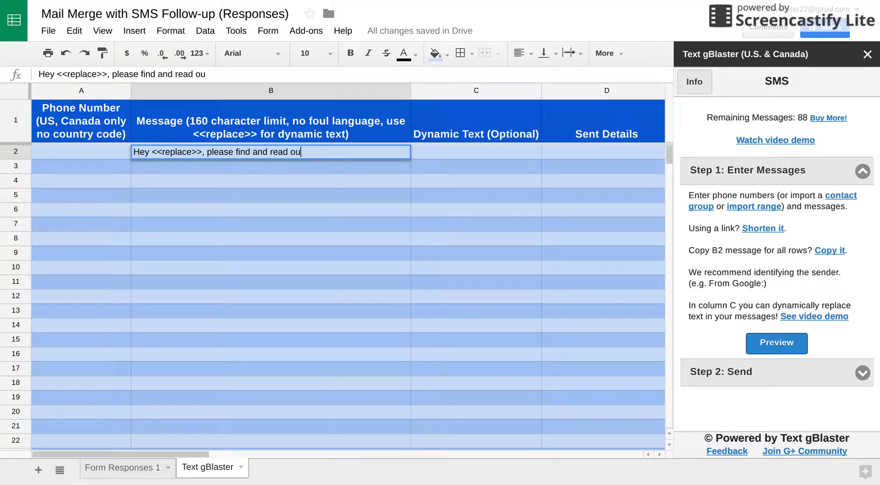
type("r")
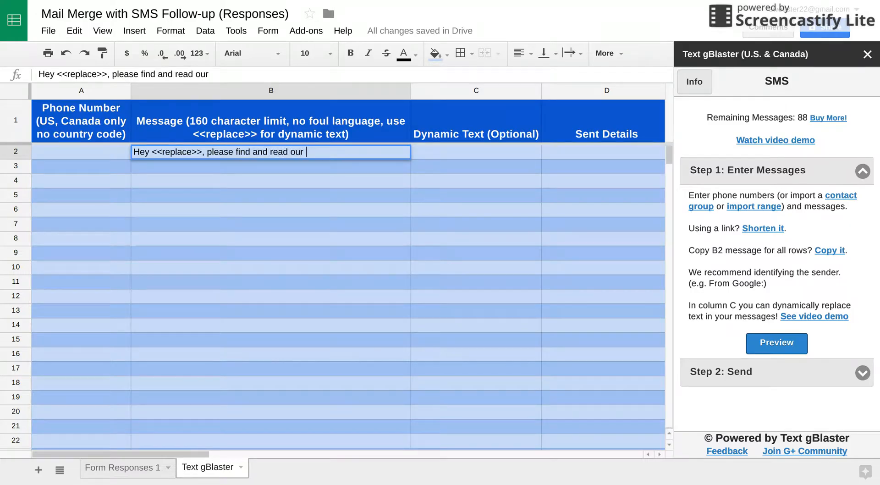
type("em")
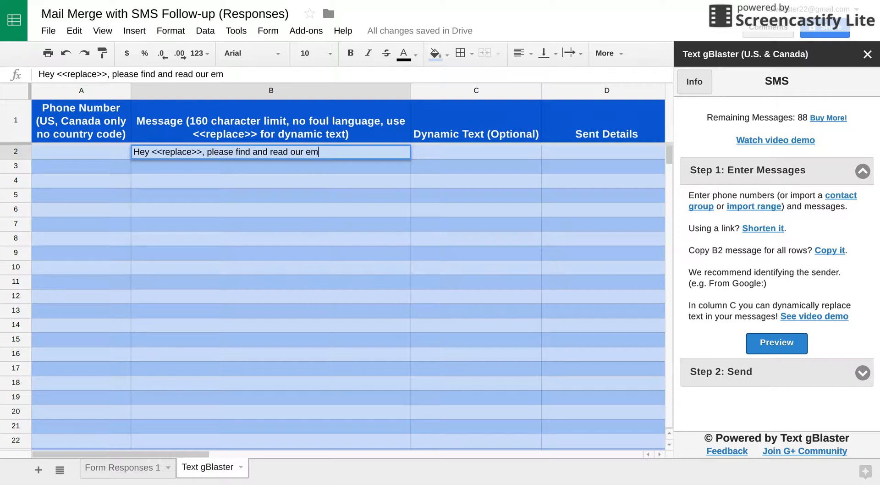
type("ail from")
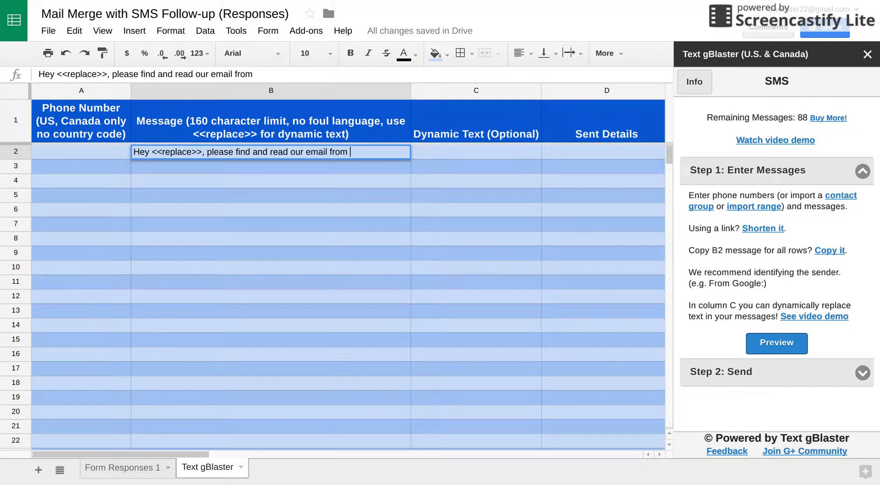
type("our com")
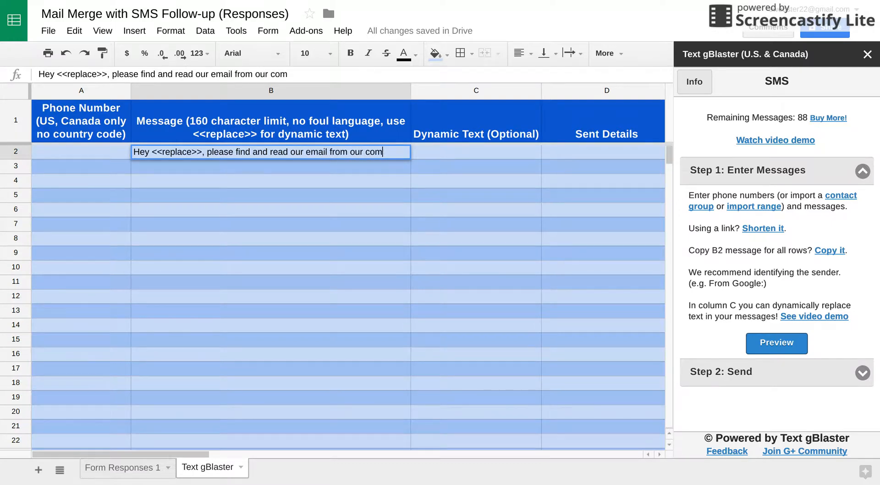
type("pany")
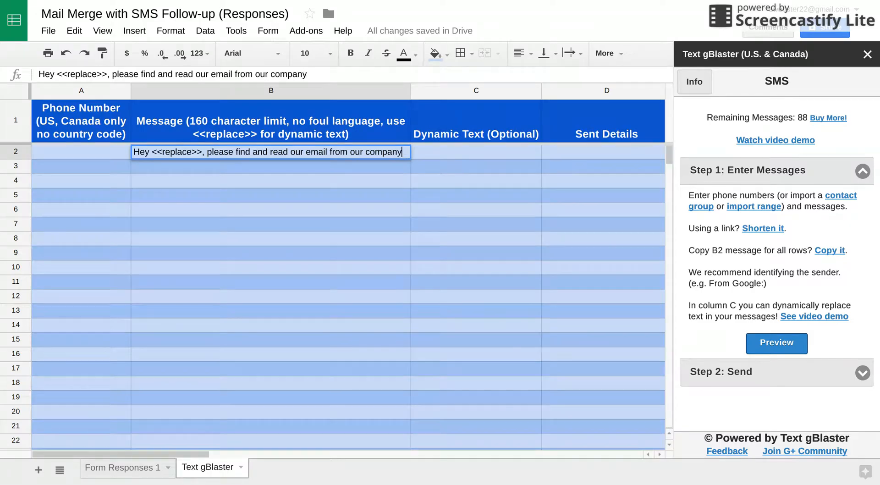
type(".")
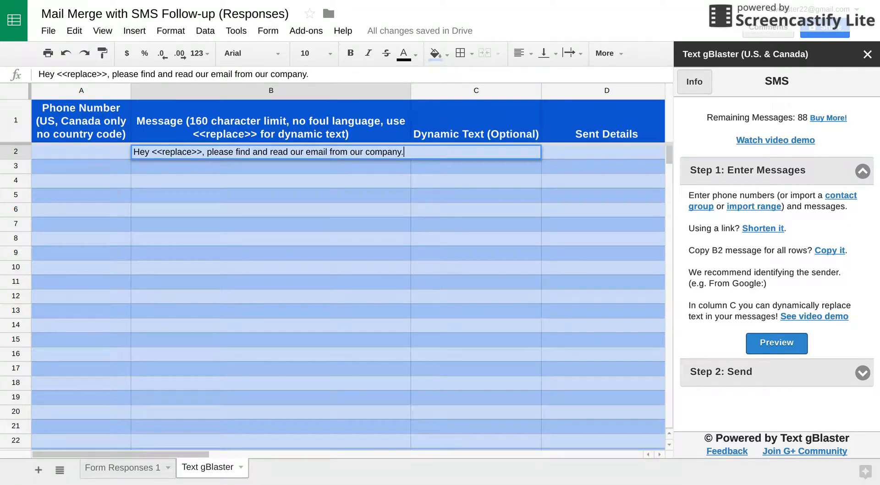
type("and repluy")
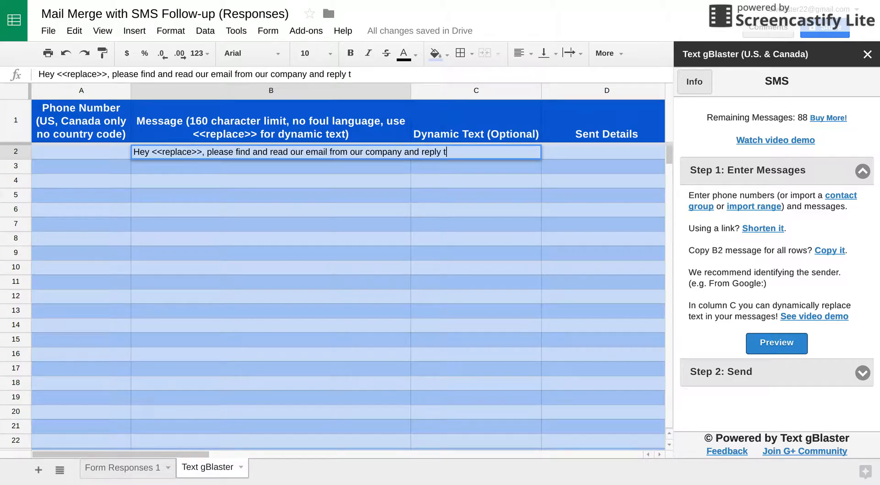
type("o it. Thanks")
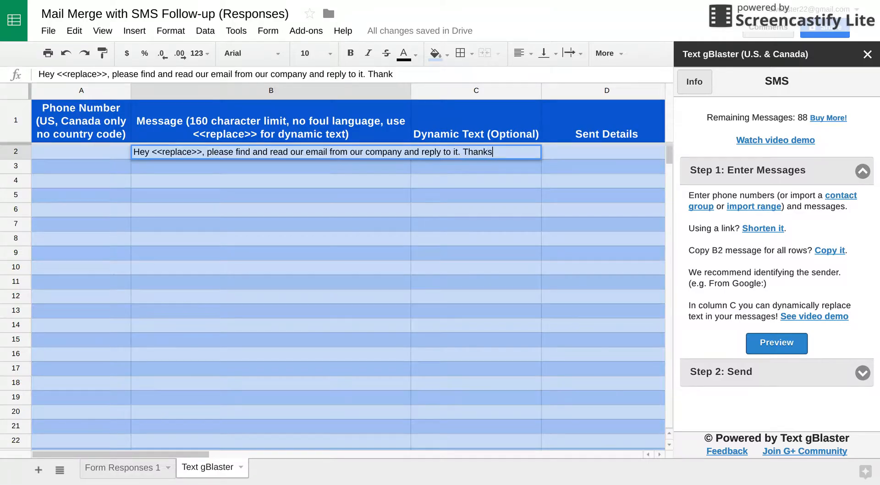
type("!")
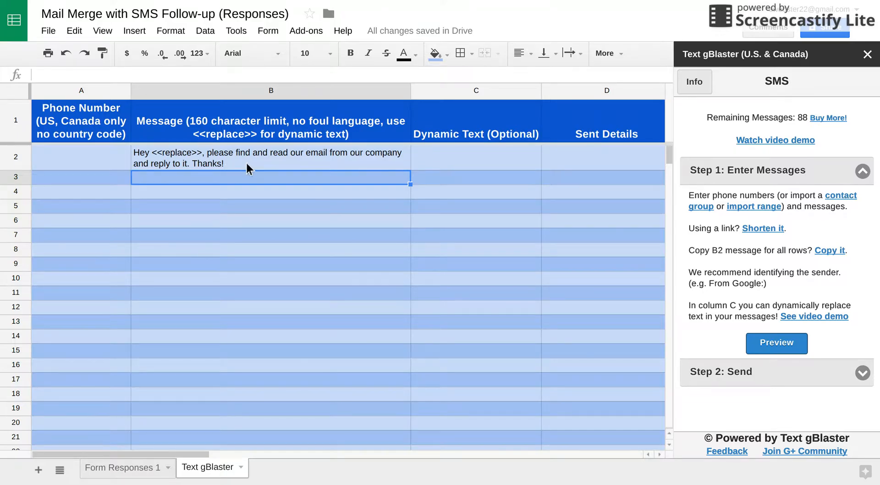
mouse_move(194, 170)
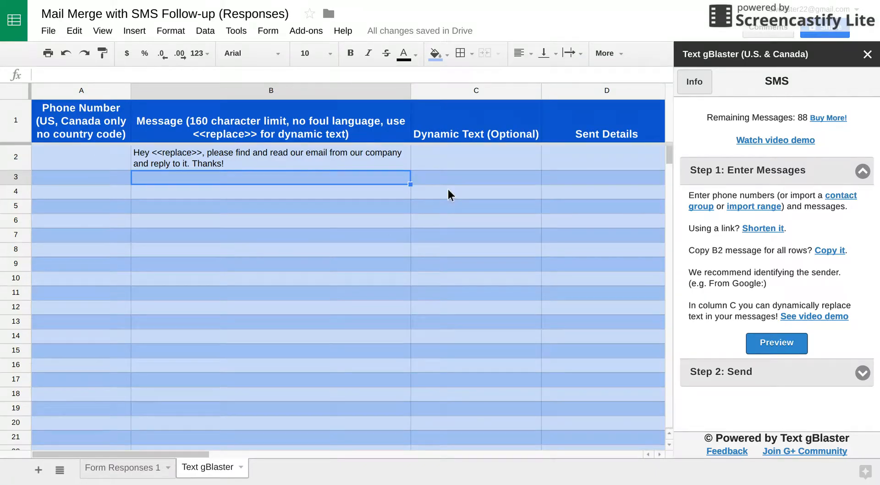
mouse_move(480, 168)
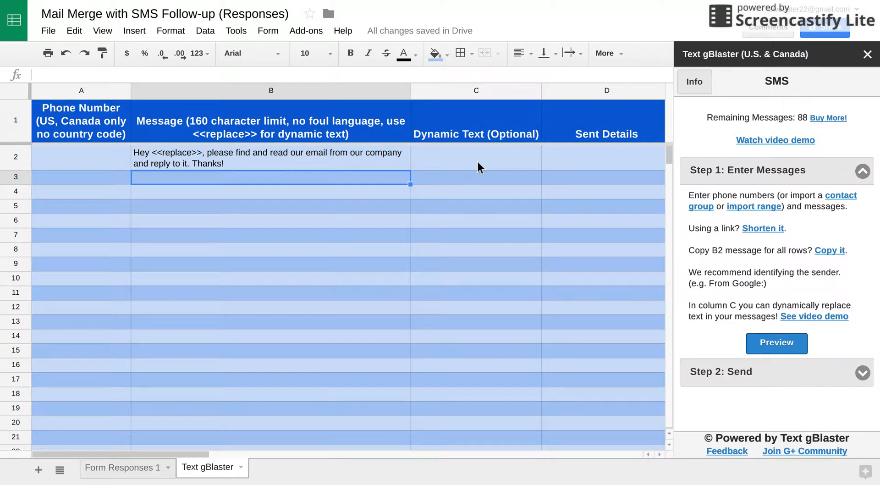
mouse_move(472, 164)
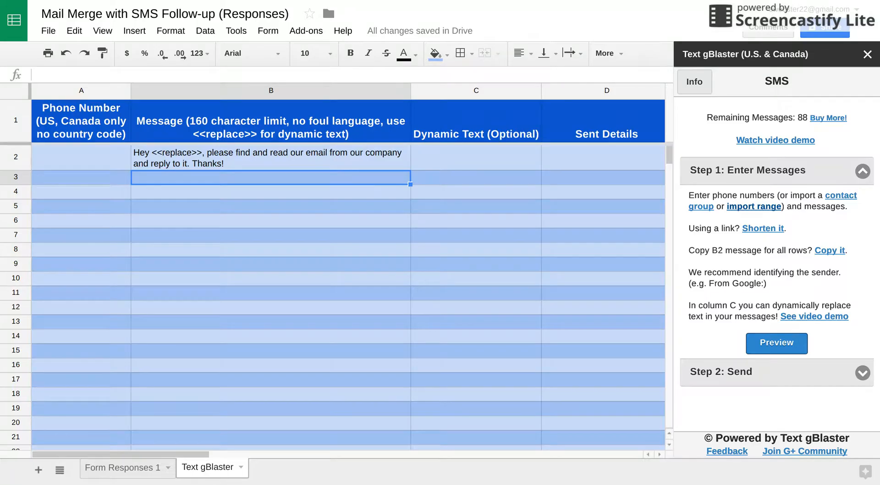
Start the range import and check the Mobile Phone column C2:C10 on Form Responses 1.
left_click(754, 206)
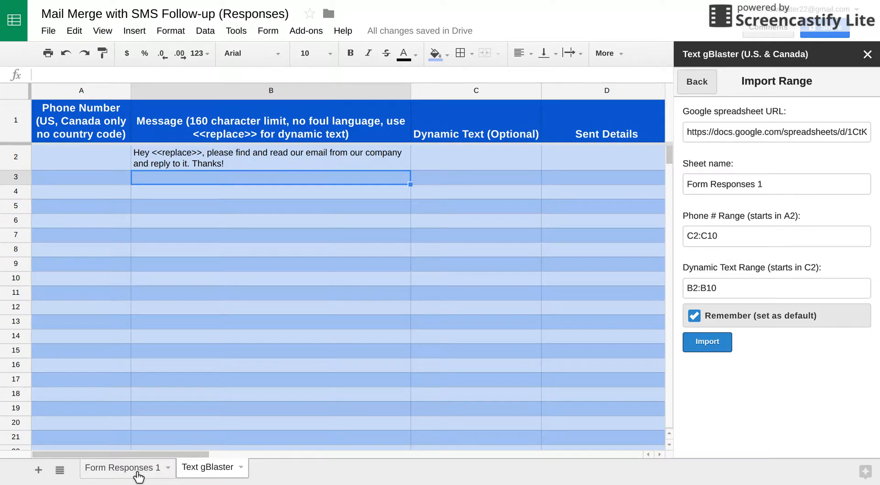
left_click(123, 467)
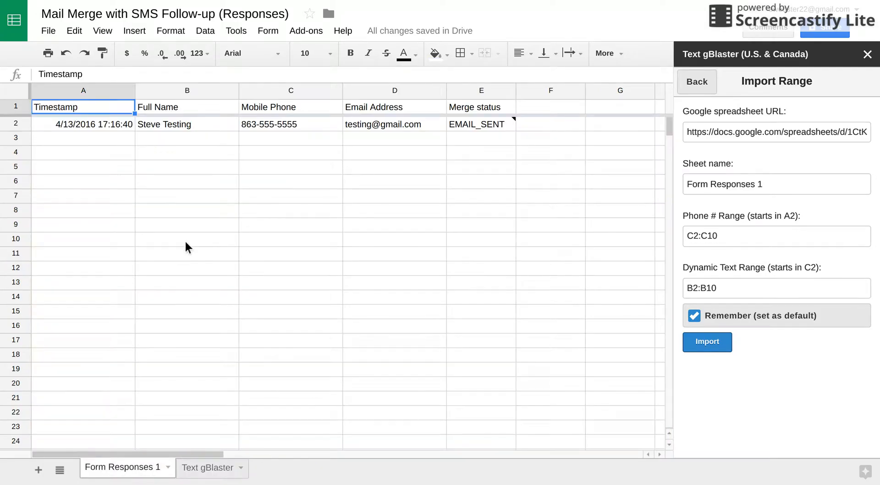
left_click(291, 91)
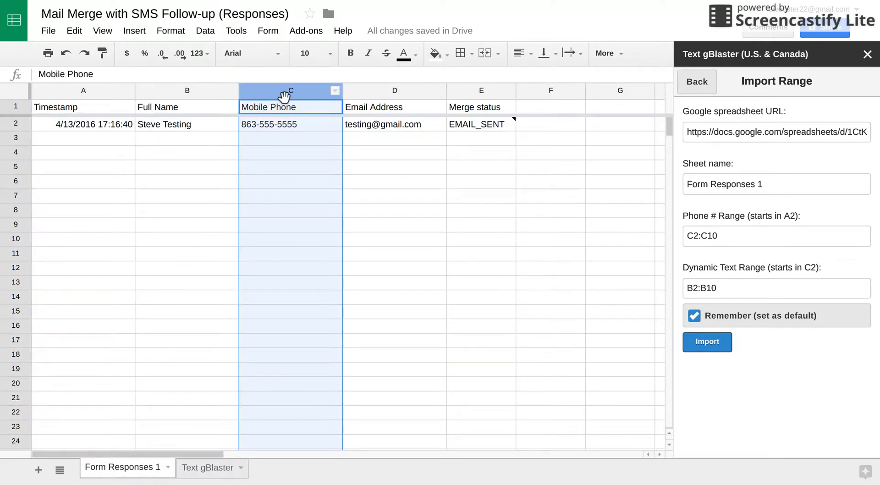
left_click(290, 124)
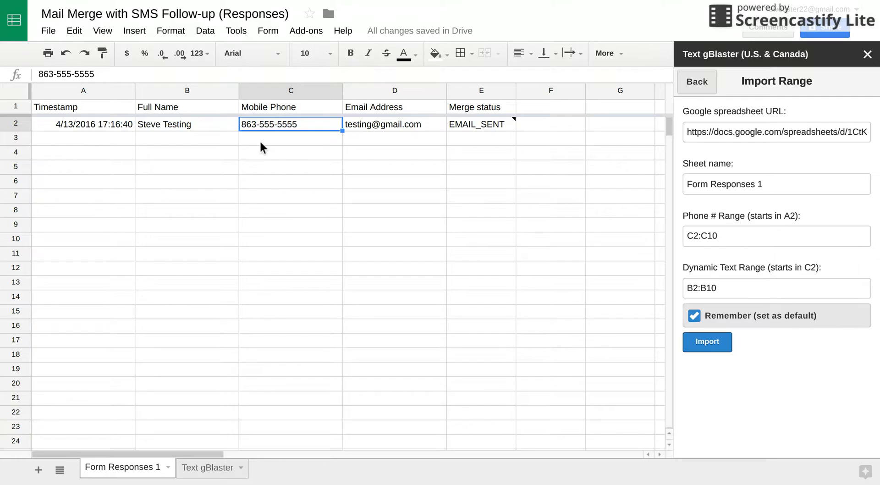
mouse_move(590, 289)
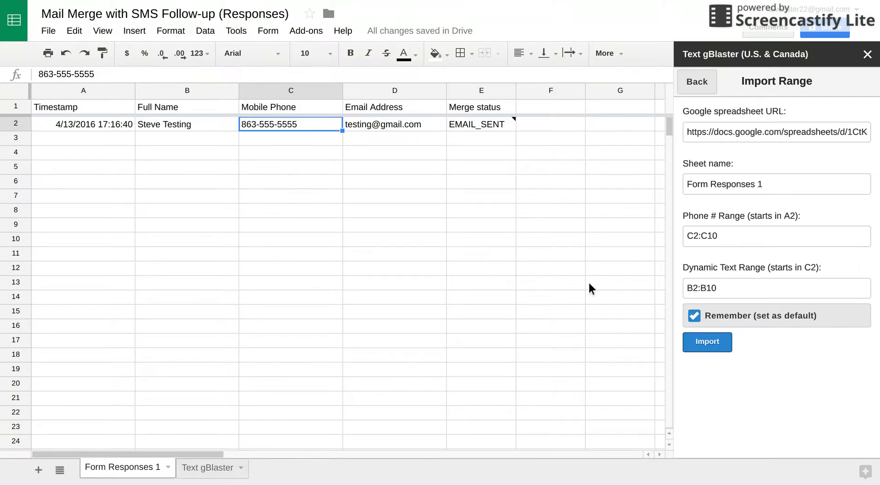
left_click(776, 288)
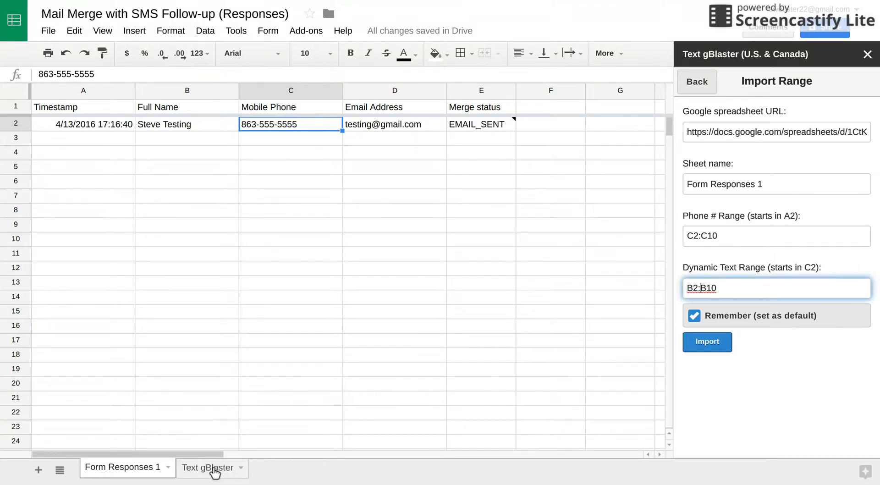
Check the Full Name column B2:B10 for the dynamic text range, then return to Text gBlaster.
left_click(207, 467)
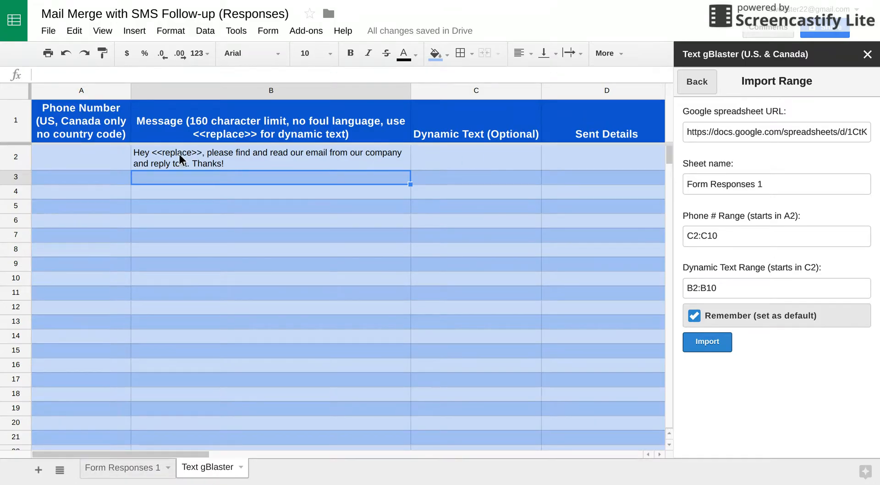
left_click(120, 467)
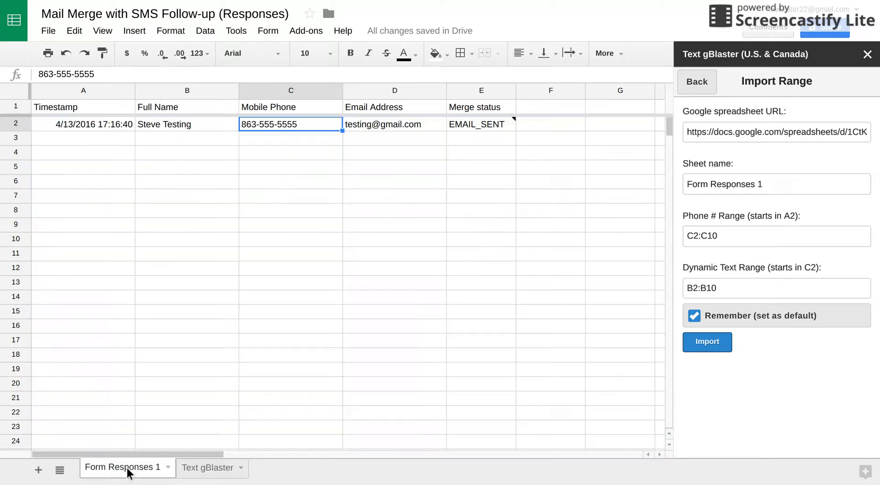
left_click(187, 90)
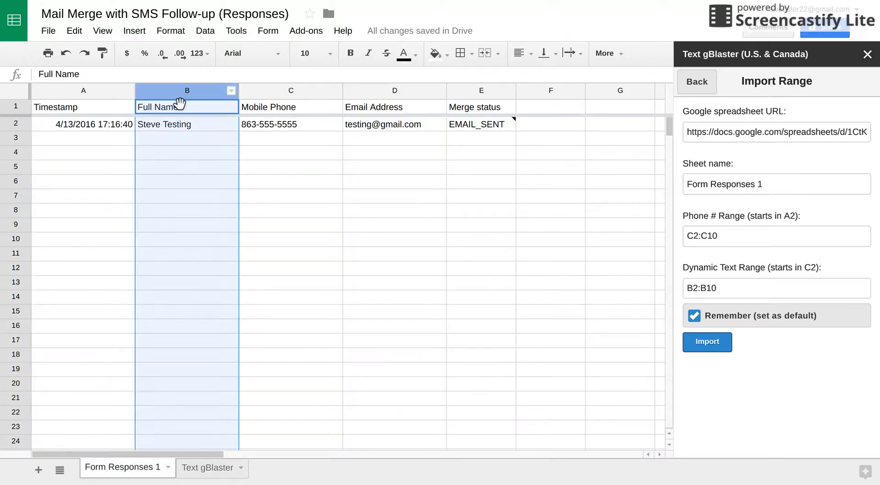
left_click(187, 124)
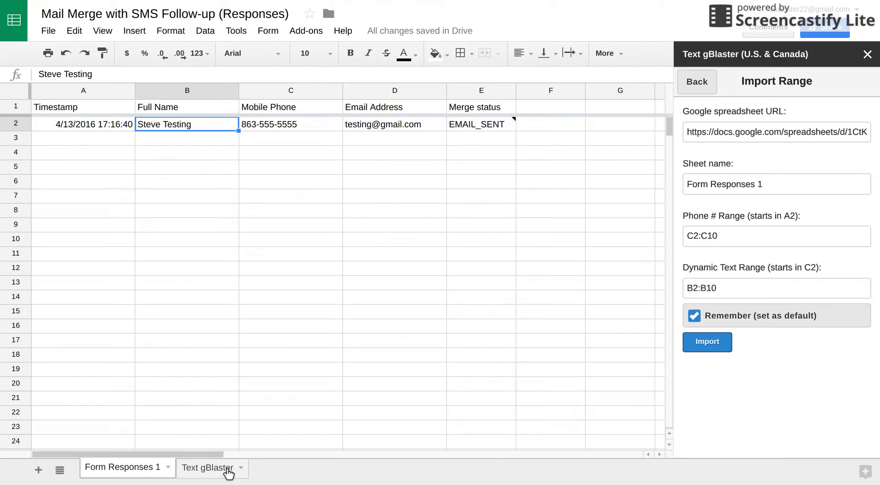
left_click(205, 467)
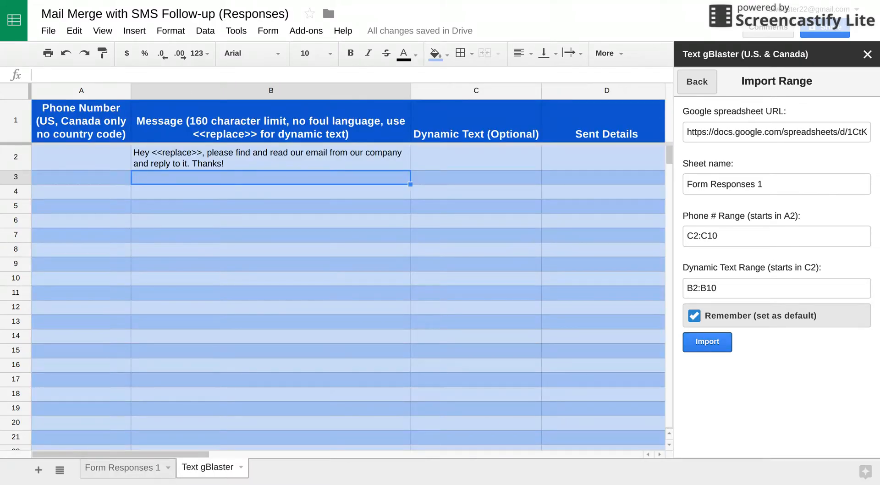
left_click(707, 342)
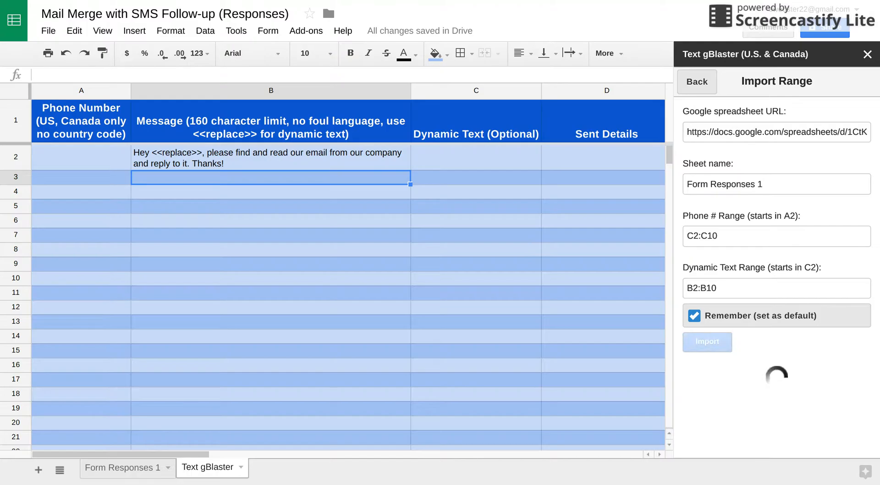
left_click(707, 342)
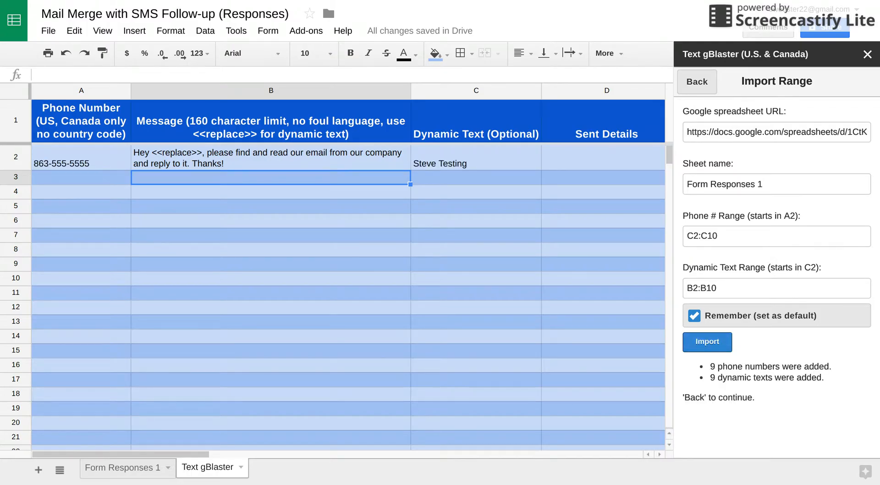
mouse_move(268, 305)
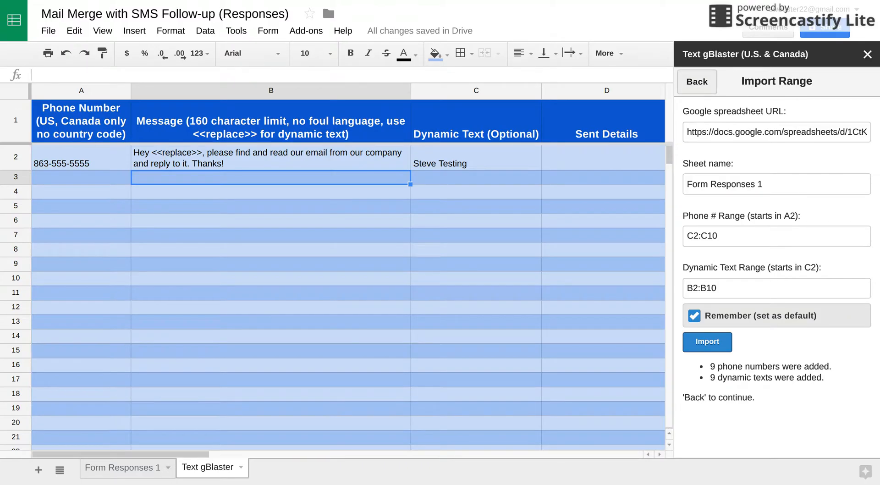
Return to the messaging steps, test-fill and copy rows 3–7, then clear those rows.
left_click(696, 82)
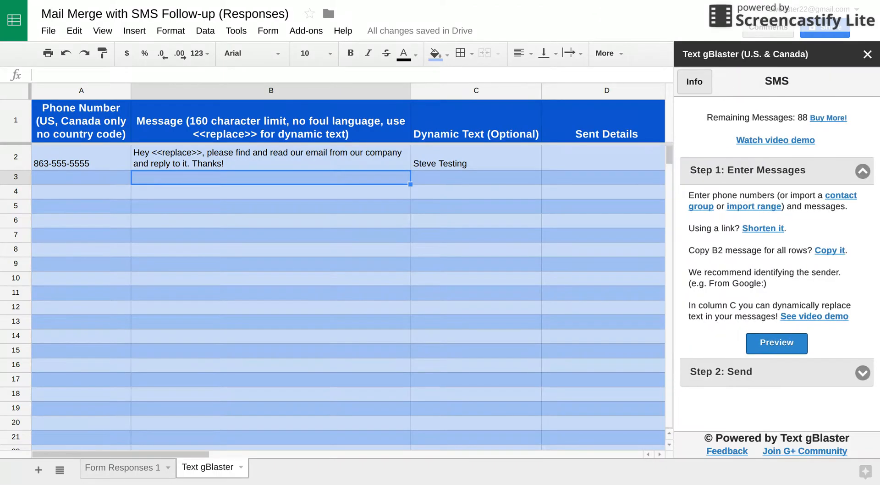
mouse_move(243, 224)
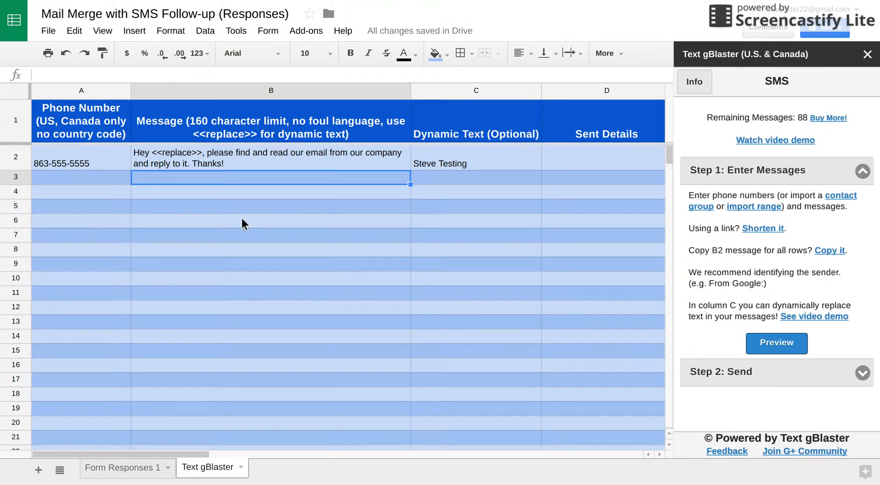
left_click(81, 164)
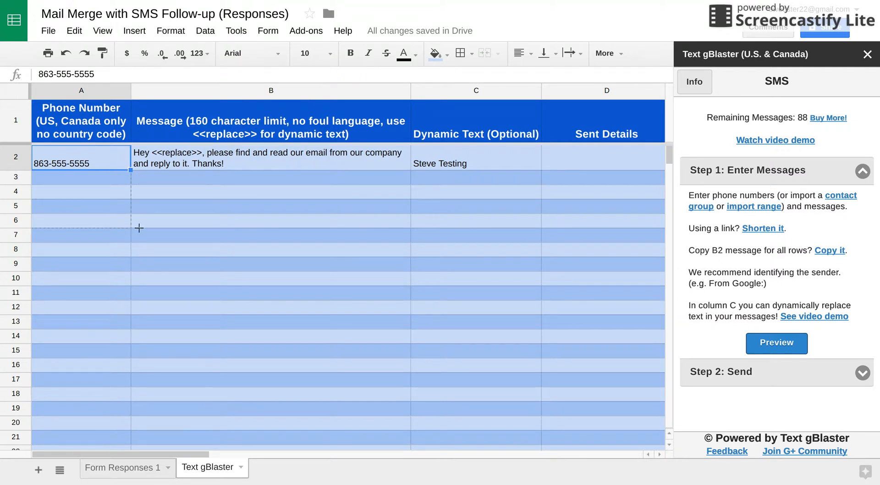
left_click_drag(130, 166, 129, 242)
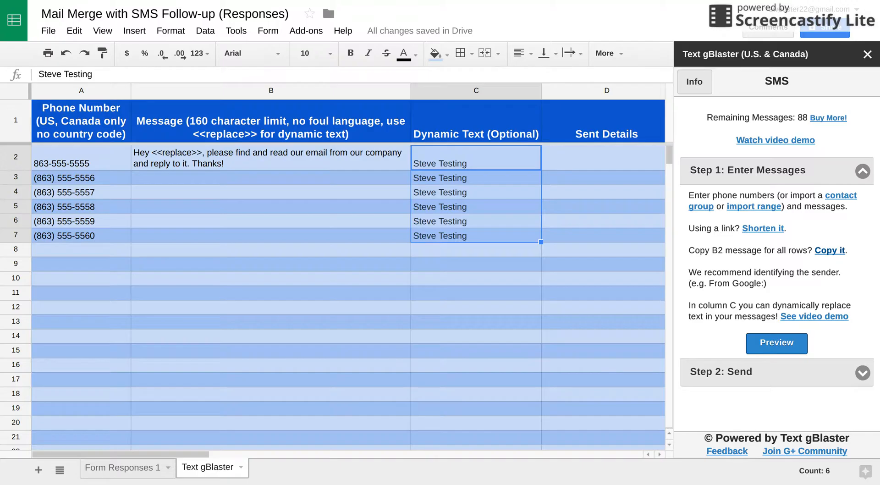
left_click(830, 250)
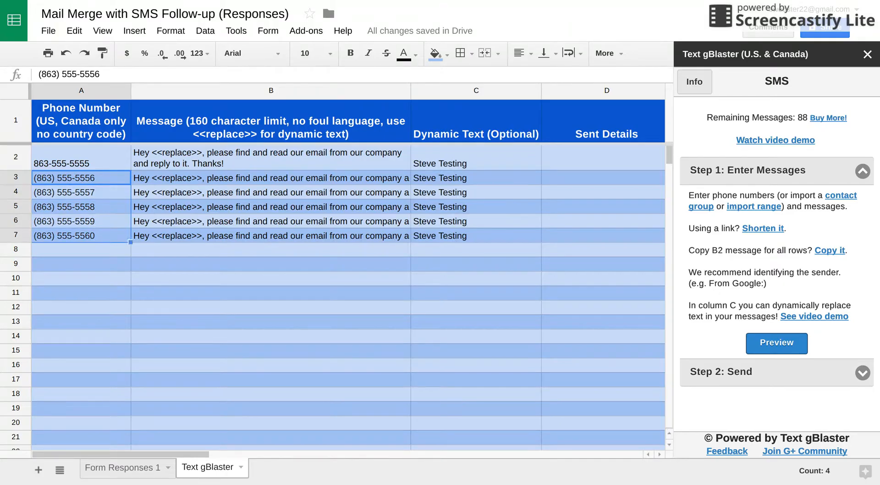
key("Delete")
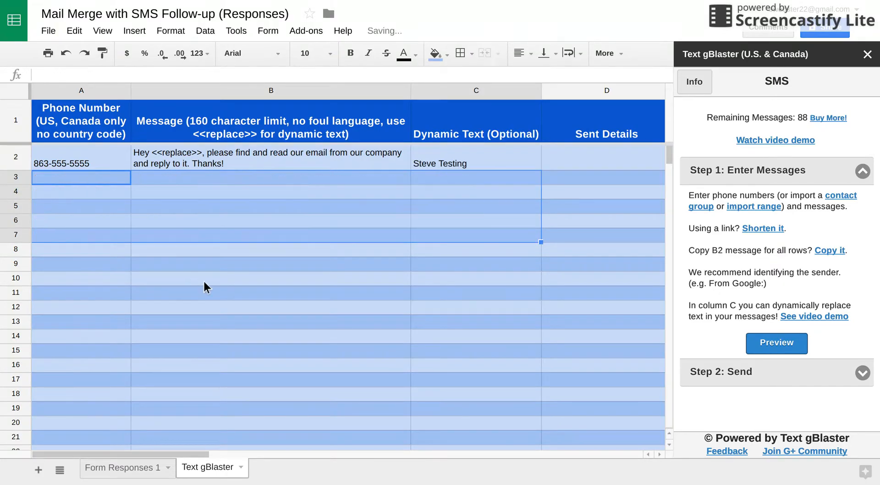
left_click(271, 278)
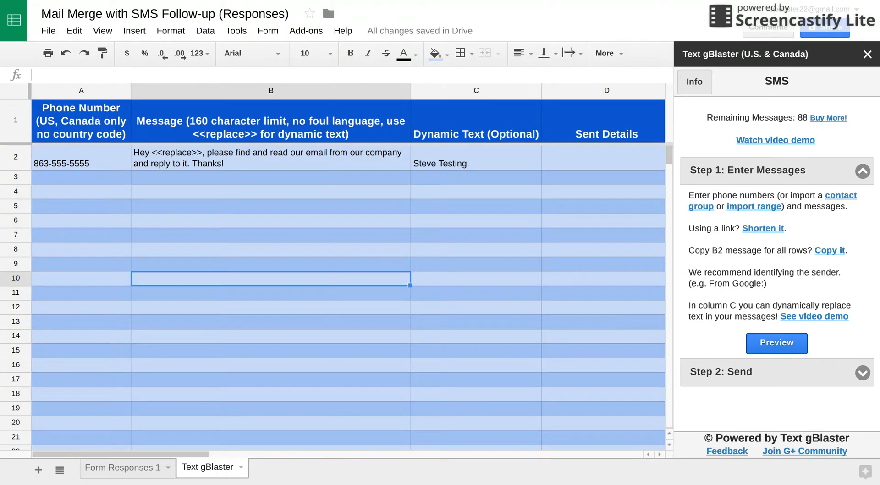
left_click(776, 343)
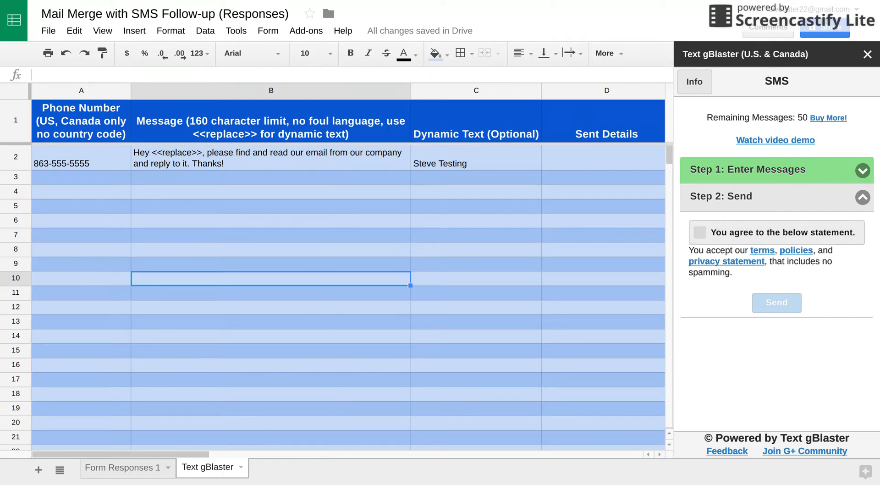
left_click(700, 232)
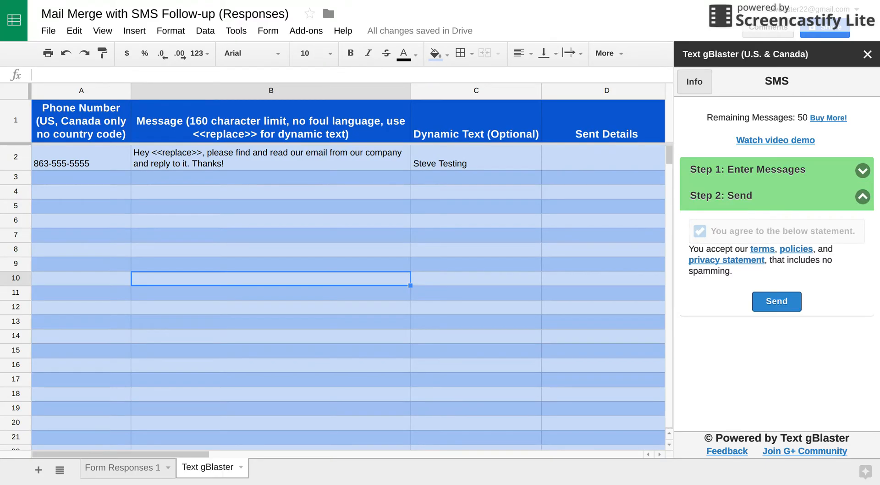
left_click(762, 248)
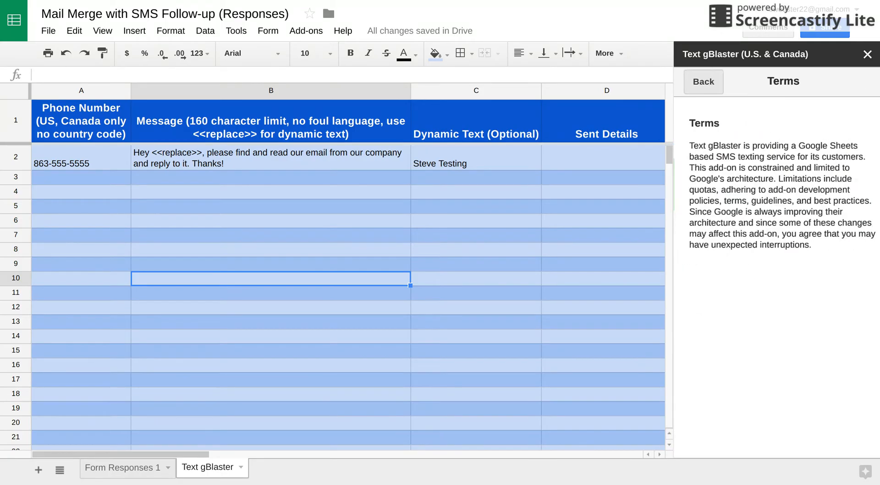
left_click(703, 82)
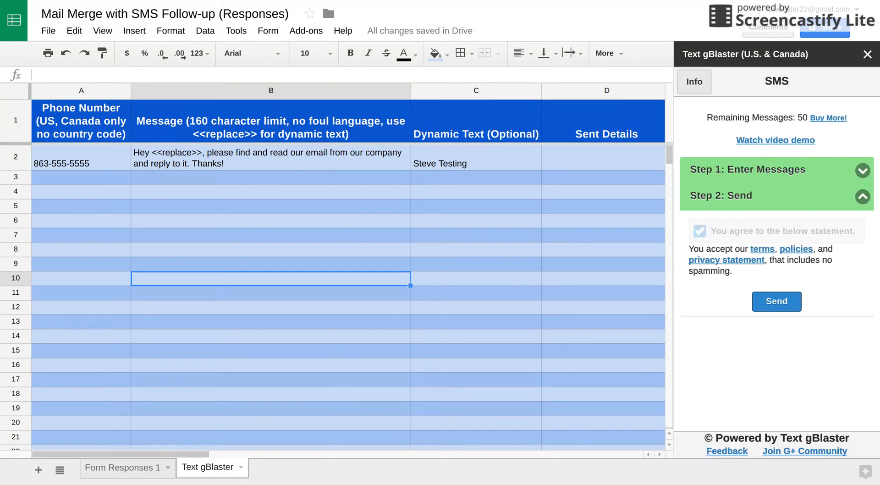
left_click(776, 302)
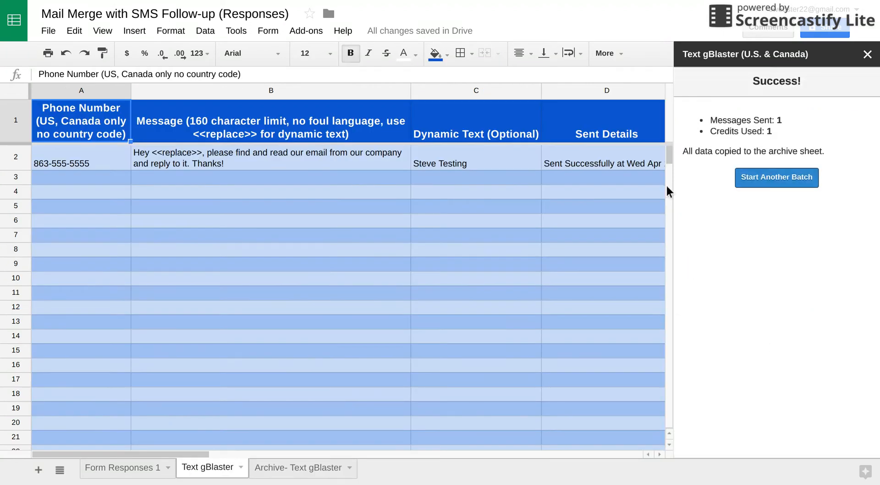
mouse_move(596, 173)
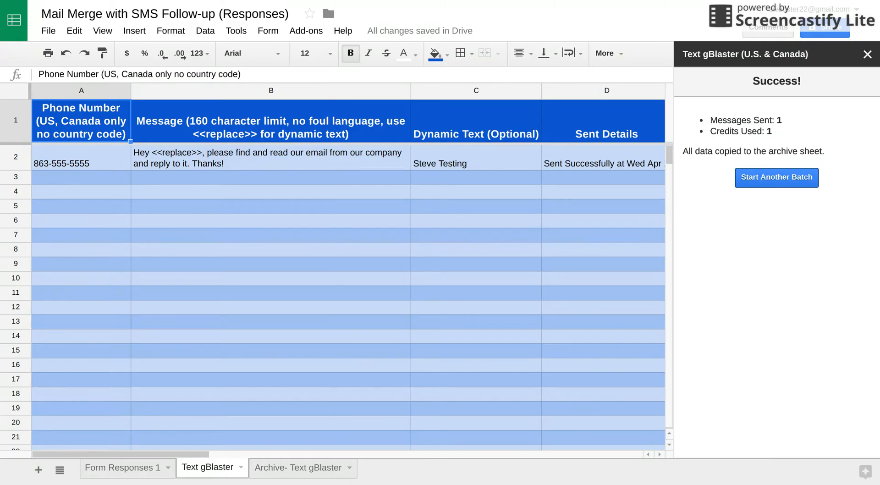
View Form Responses 1, where Steve Testing's response is marked EMAIL_SENT.
left_click(119, 468)
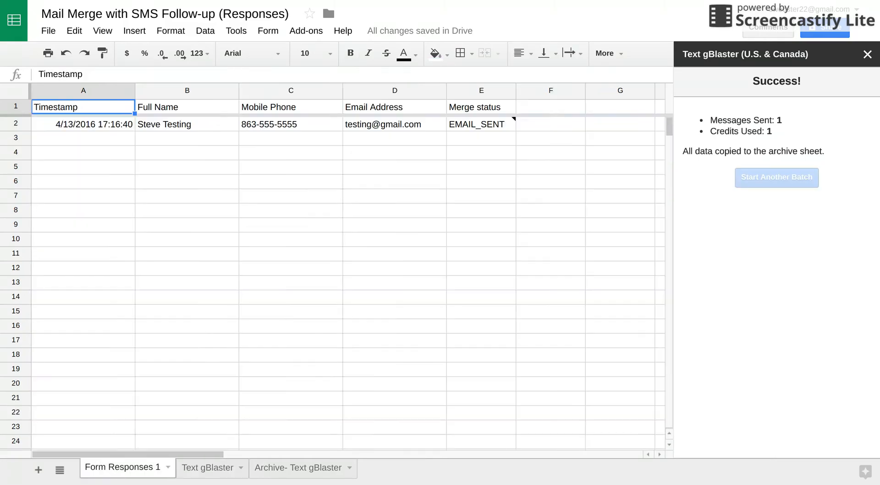
Check the cleared Text gBlaster sheet, then view the sent row on Archive- Text gBlaster.
left_click(207, 467)
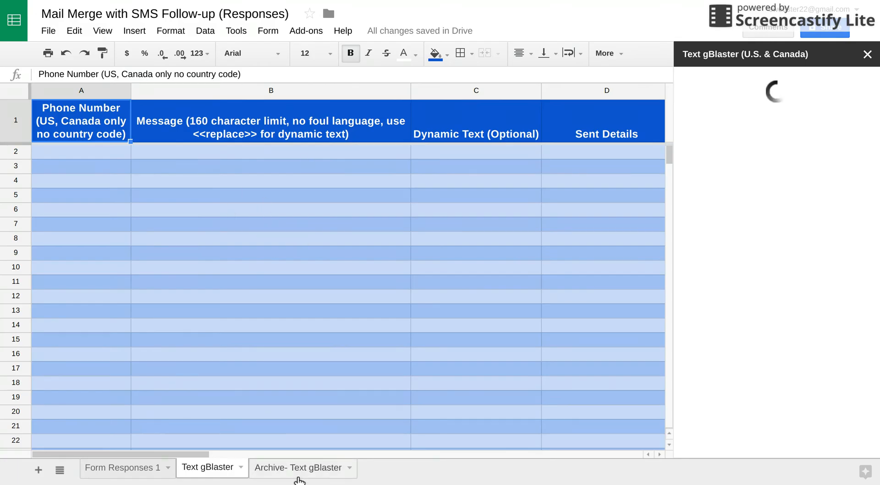
left_click(298, 468)
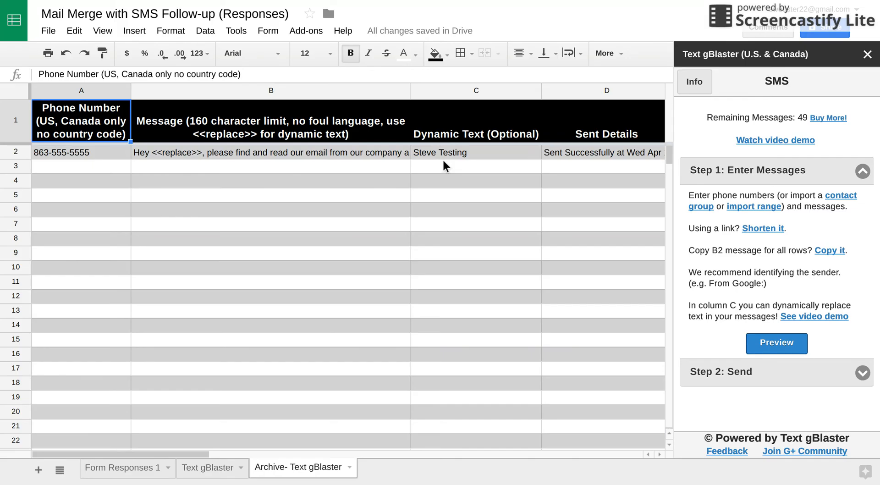
mouse_move(560, 100)
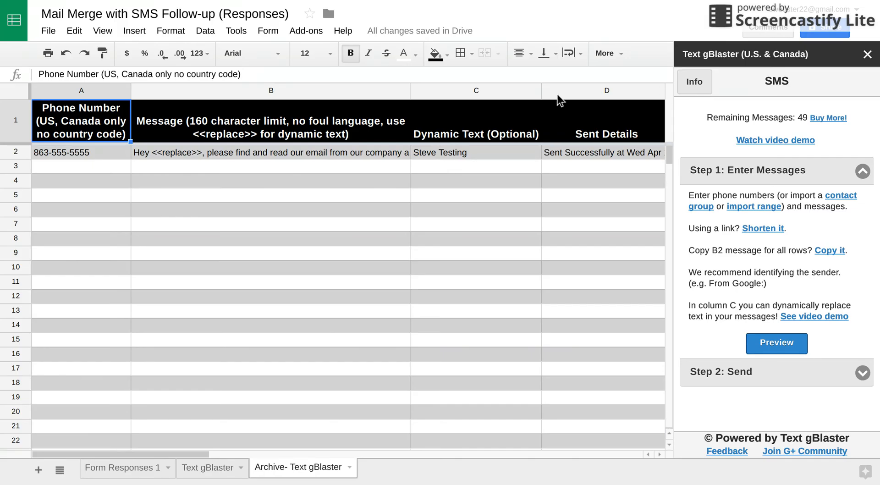